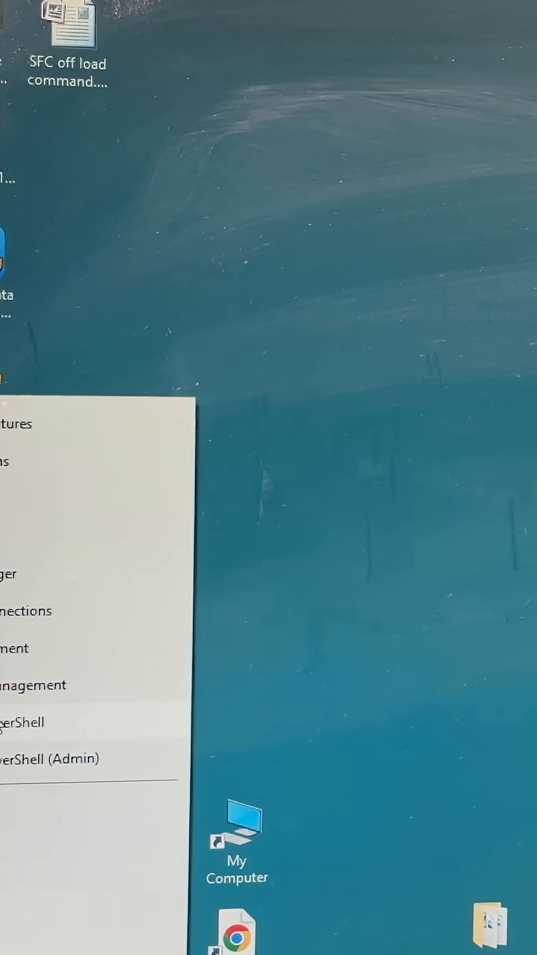
Launch Disk Management from the Start quick-link menu to list the computer's disks
{"action": "left_click", "coordinate": [31, 685]}
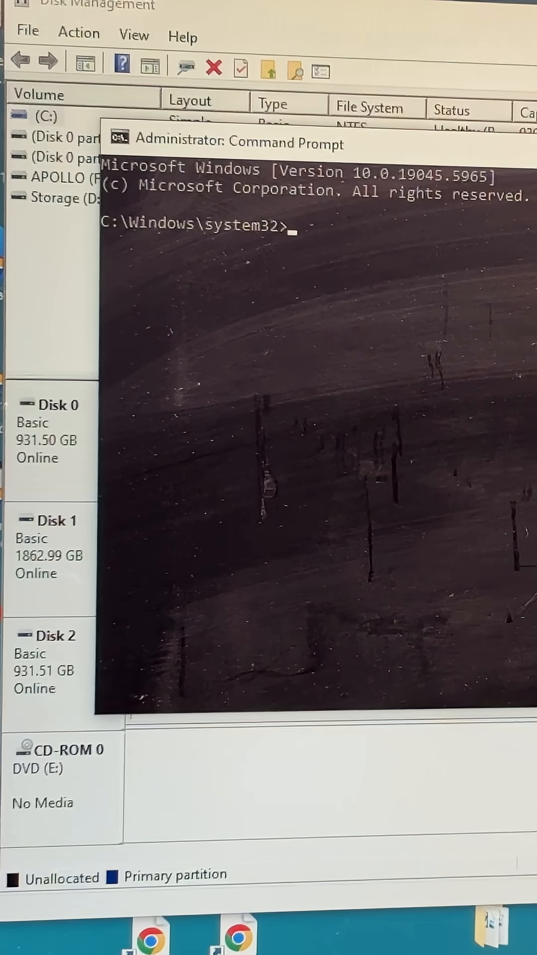
Run diskpart at the administrator prompt to reach the DISKPART> prompt
{"action": "type", "text": "diskpart"}
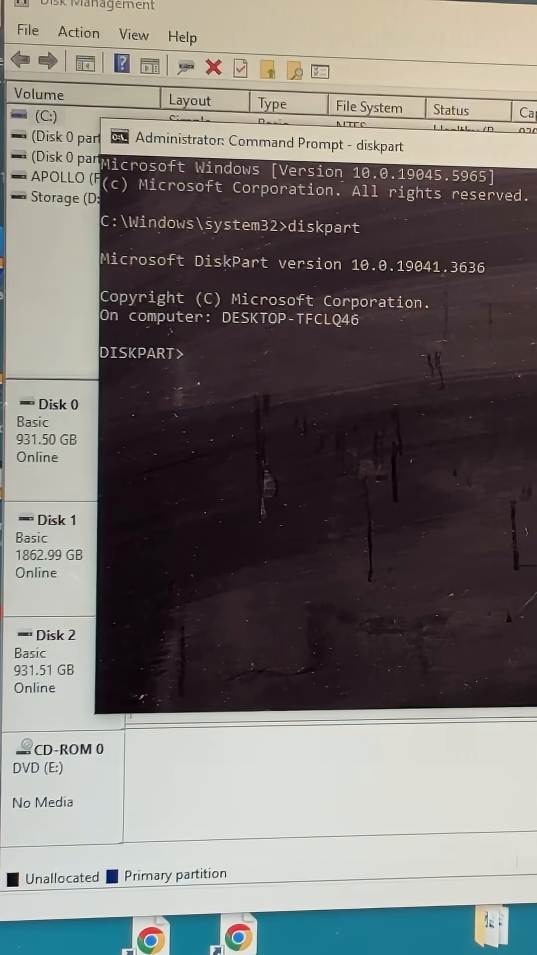
{"action": "mouse_move", "coordinate": [429, 420]}
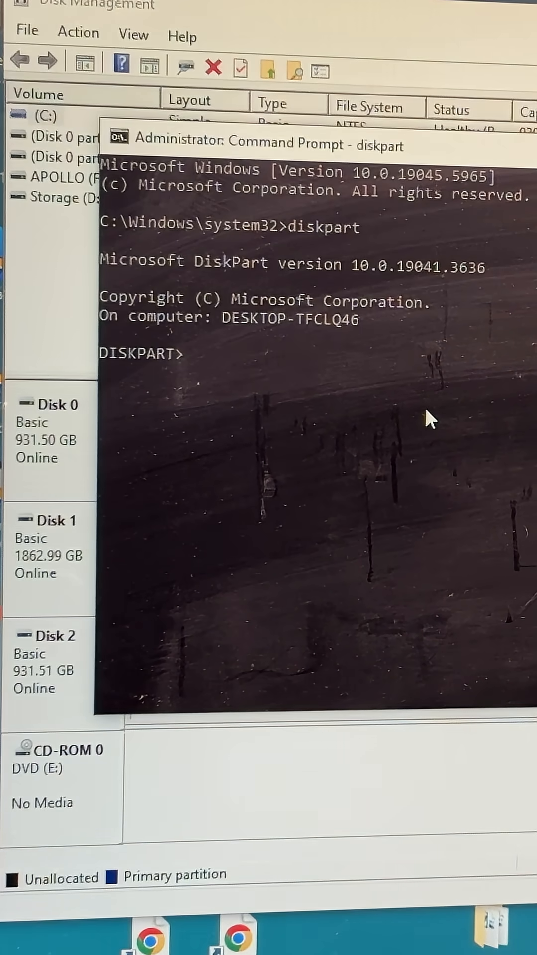
Issue 'select disk 2' so DiskPart targets Disk 2
{"action": "type", "text": "select"}
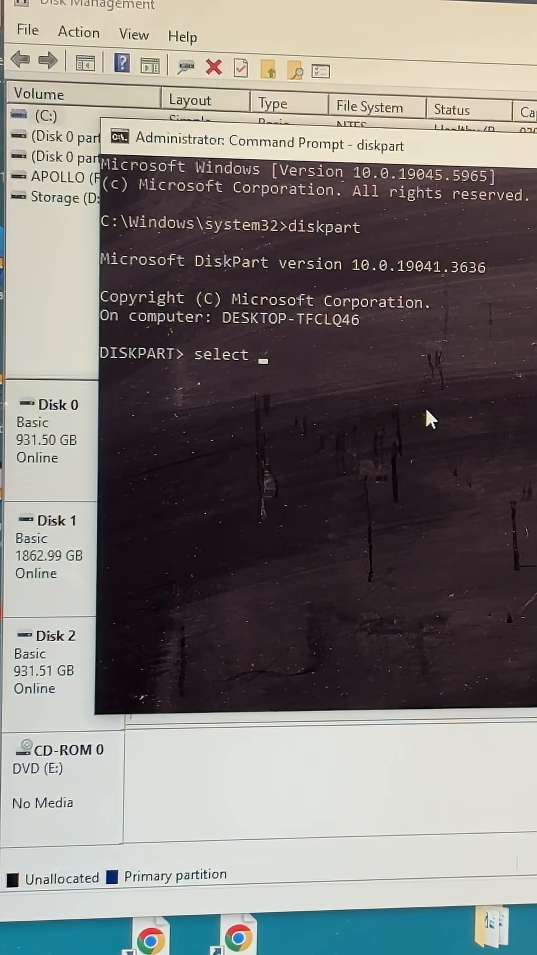
{"action": "type", "text": "di"}
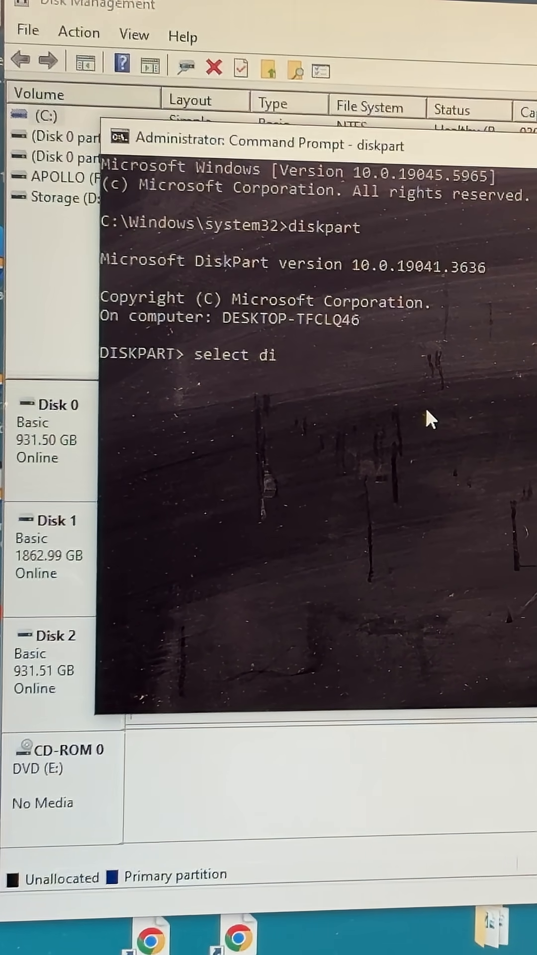
{"action": "type", "text": "sk 2"}
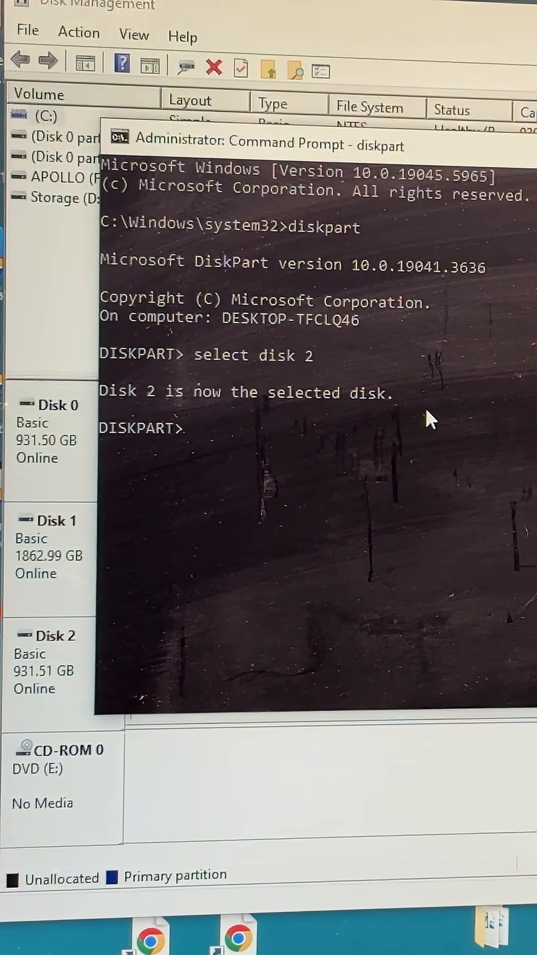
Issue 'clean' to wipe Disk 2, leaving its 931.51 GB unallocated and uninitialized
{"action": "type", "text": "c"}
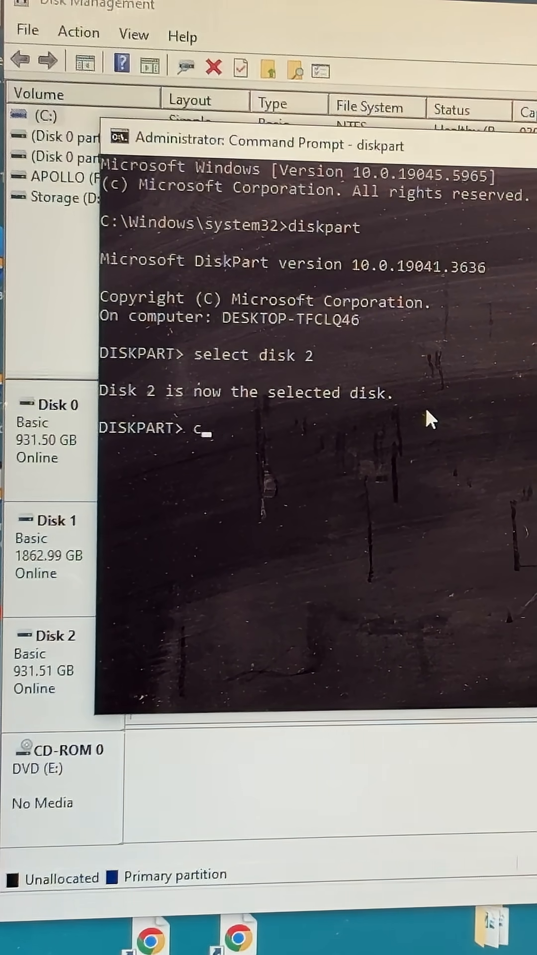
{"action": "type", "text": "lean"}
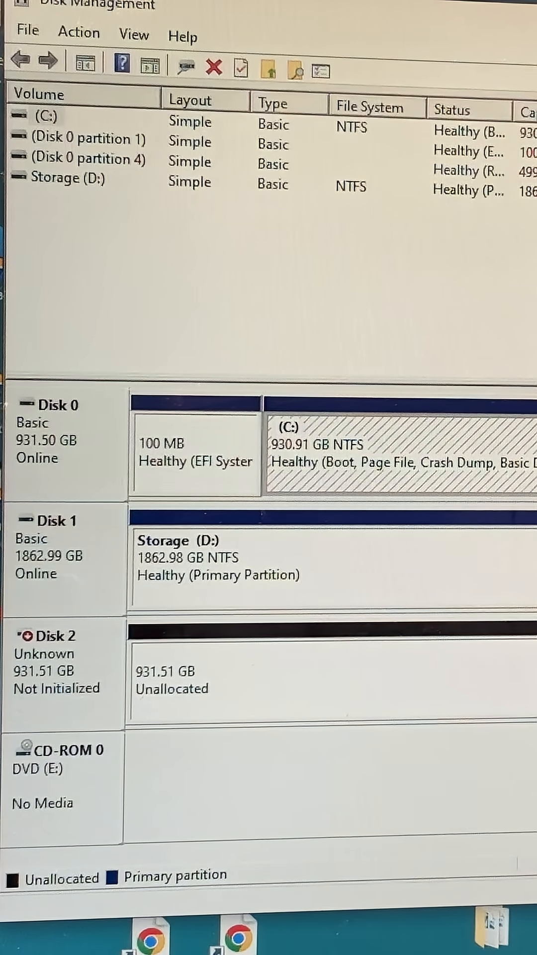
{"action": "mouse_move", "coordinate": [403, 312]}
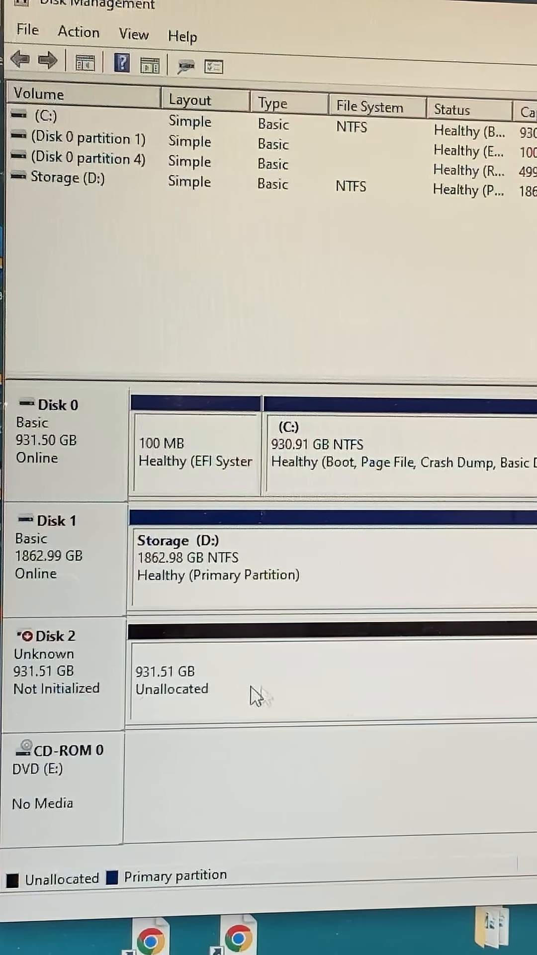
{"action": "mouse_move", "coordinate": [204, 692]}
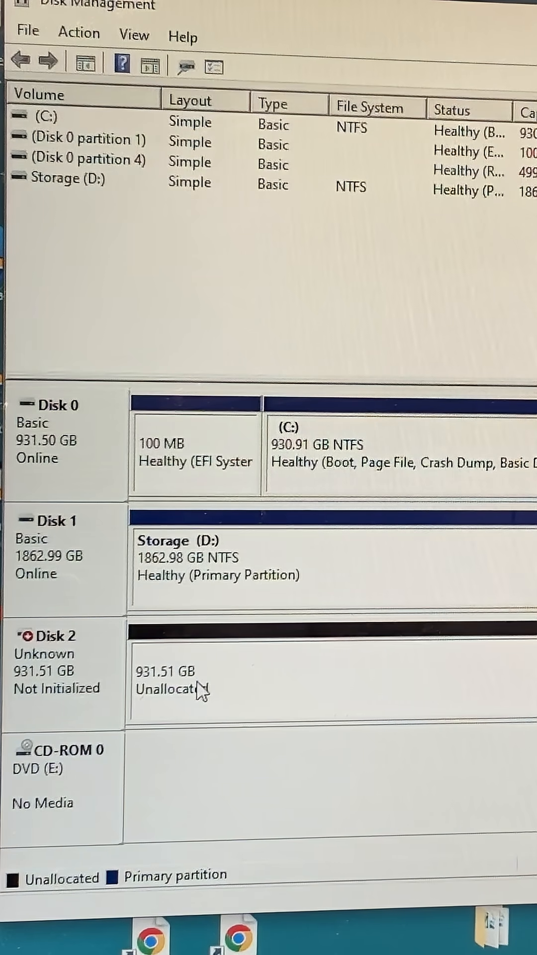